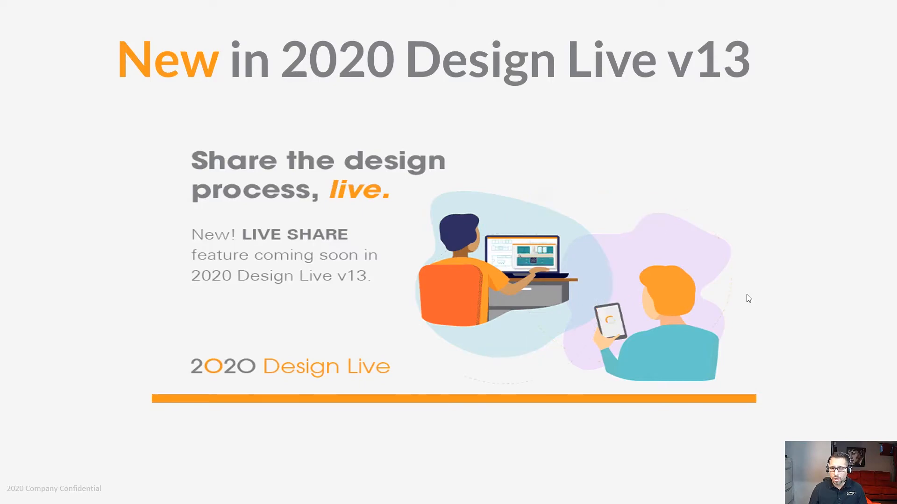
Step: Switch to the Local Browser catalogue and back to the Cloud Browser of GE designer hoods
key("Right")
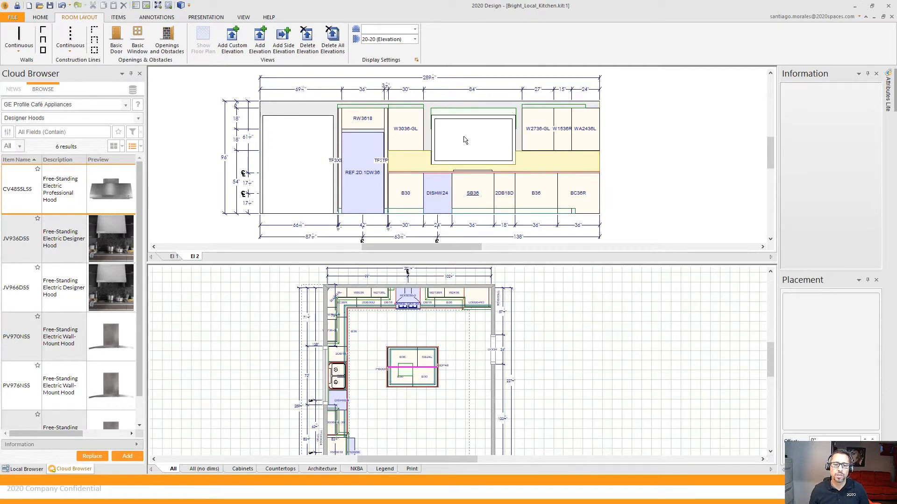
mouse_move(466, 456)
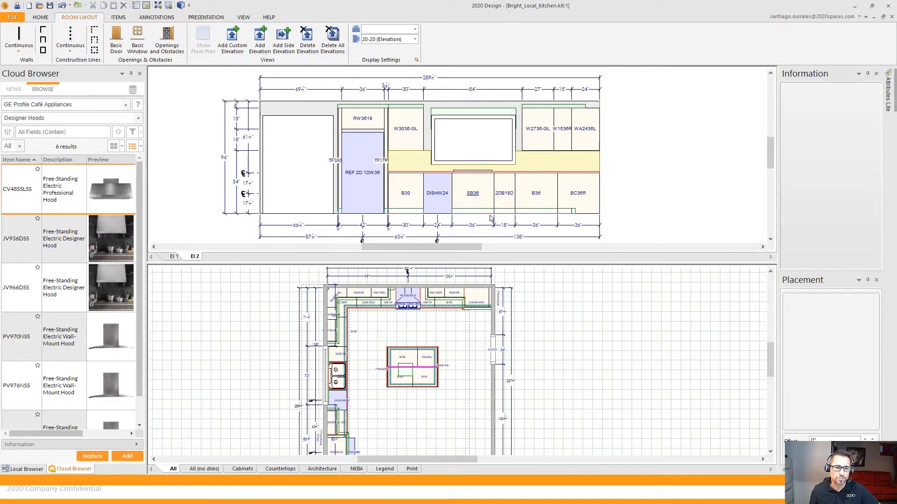
mouse_move(54, 71)
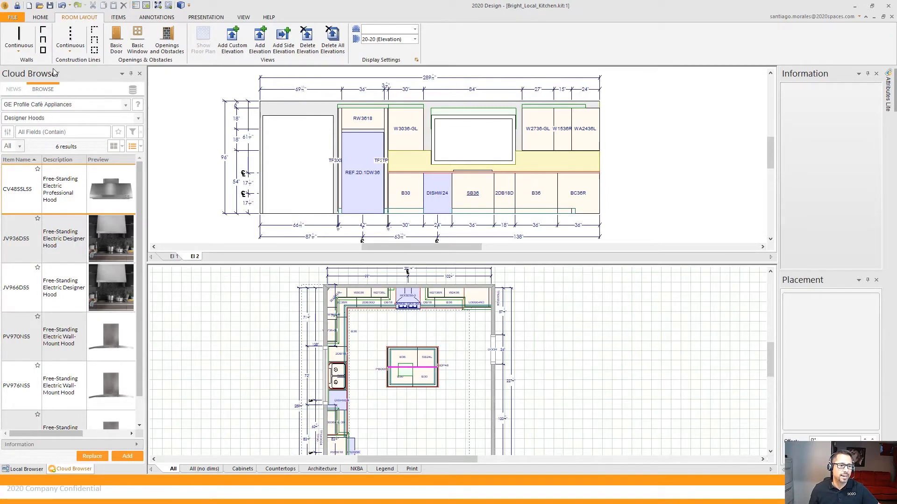
left_click(26, 469)
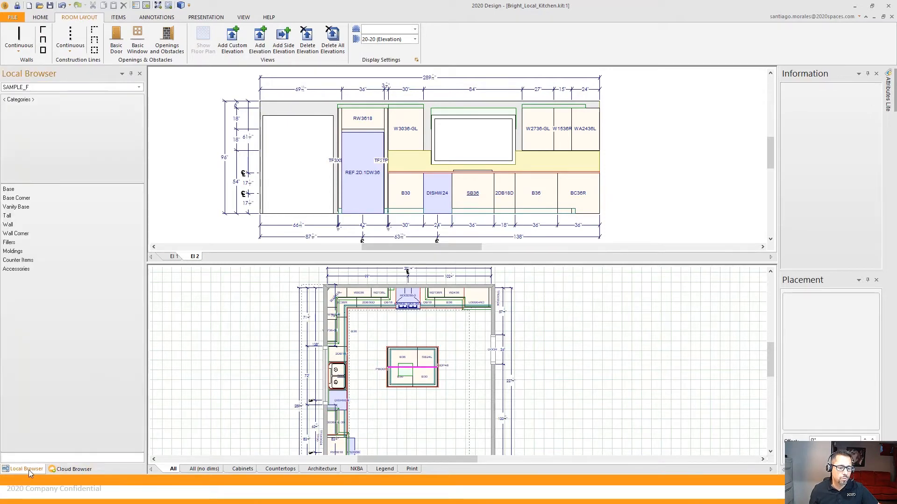
left_click(75, 469)
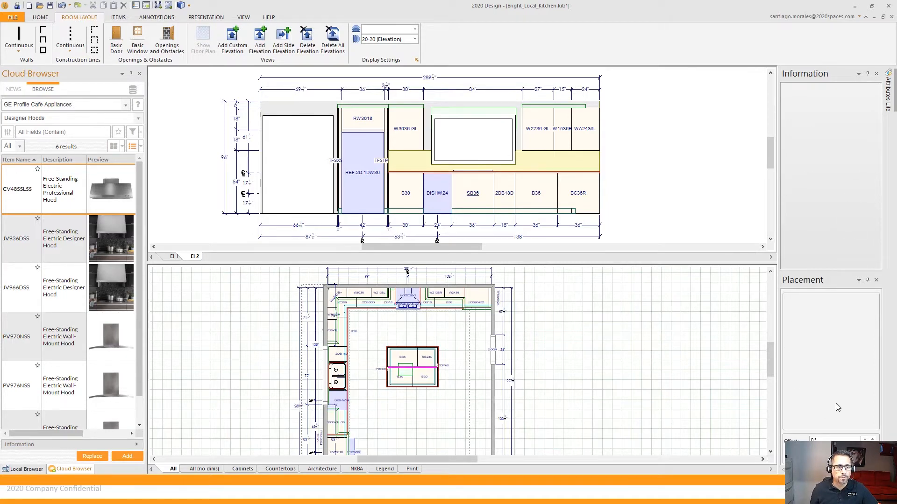
mouse_move(40, 17)
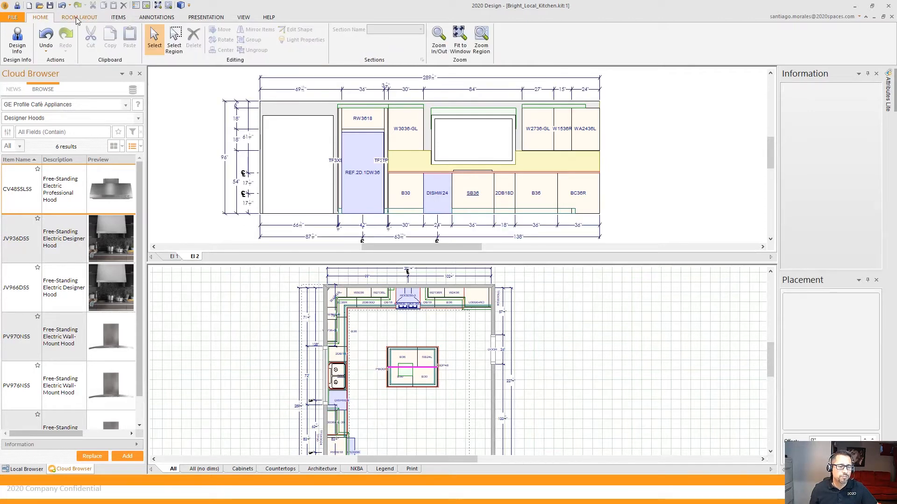
Step: Cycle through the ROOM LAYOUT, ITEMS and HOME ribbons, ending on the ITEMS insertion tools
left_click(80, 17)
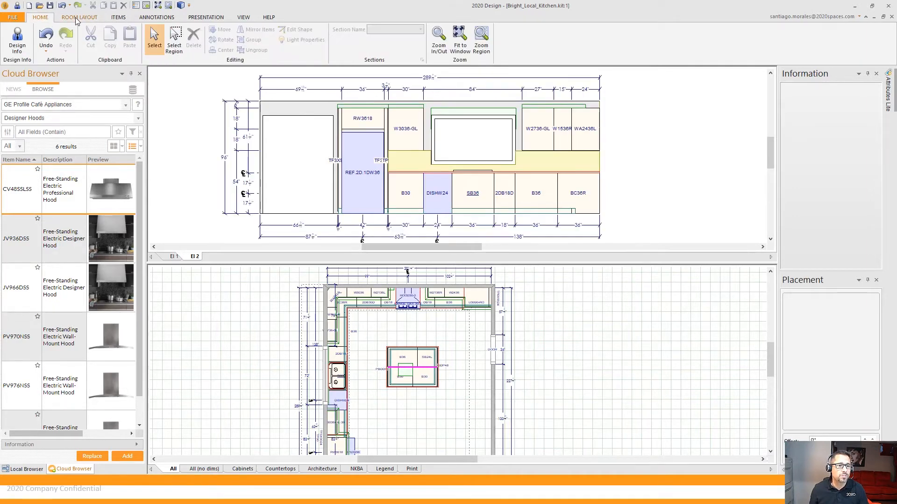
left_click(79, 17)
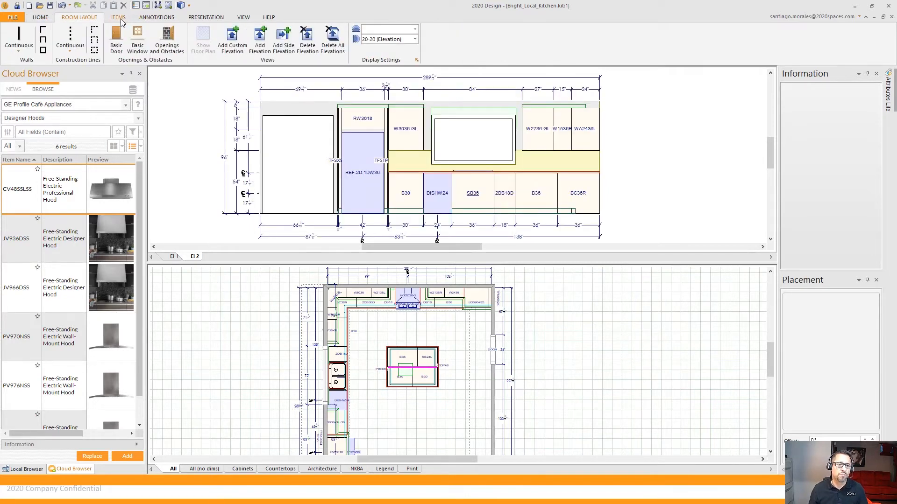
left_click(118, 17)
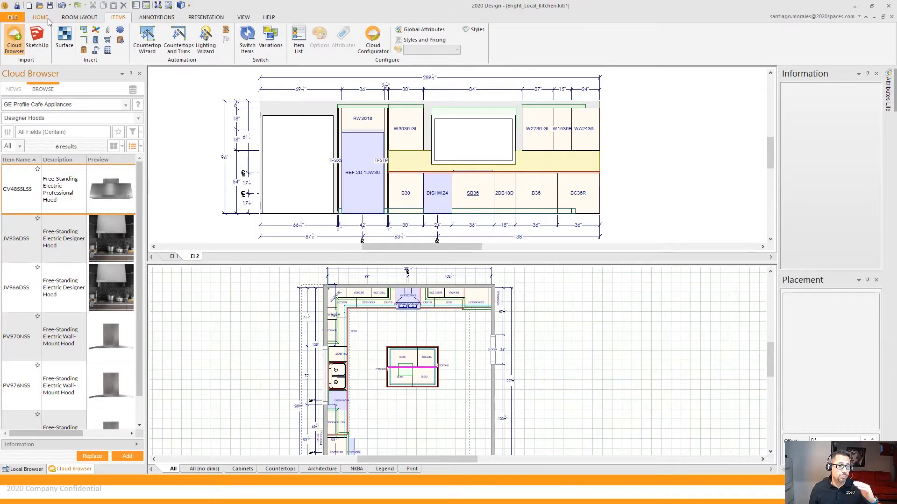
left_click(40, 17)
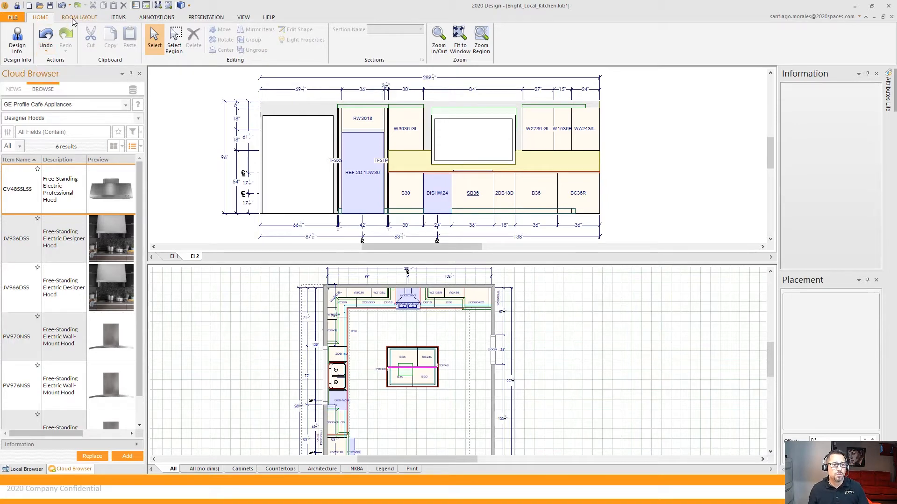
left_click(79, 16)
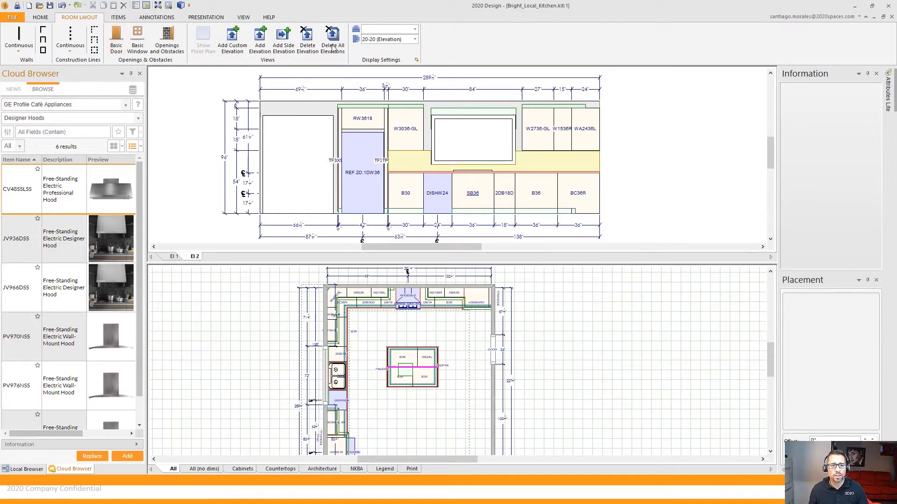
mouse_move(329, 59)
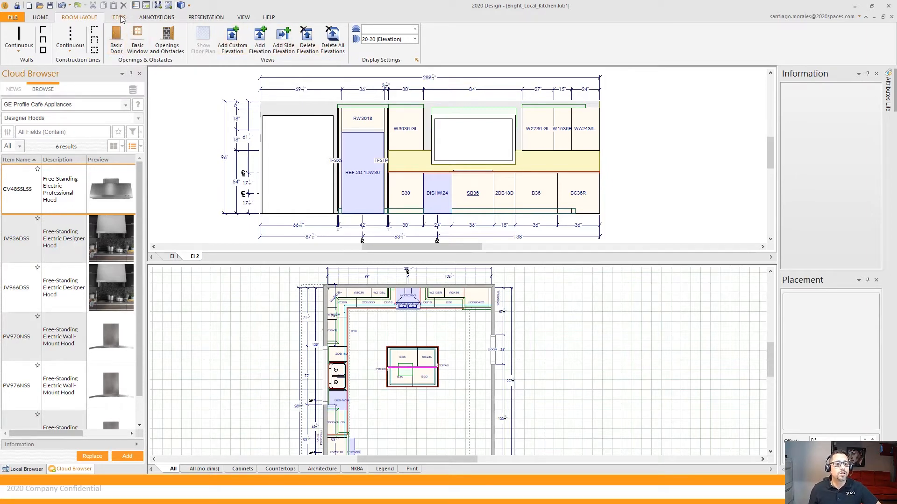
left_click(118, 17)
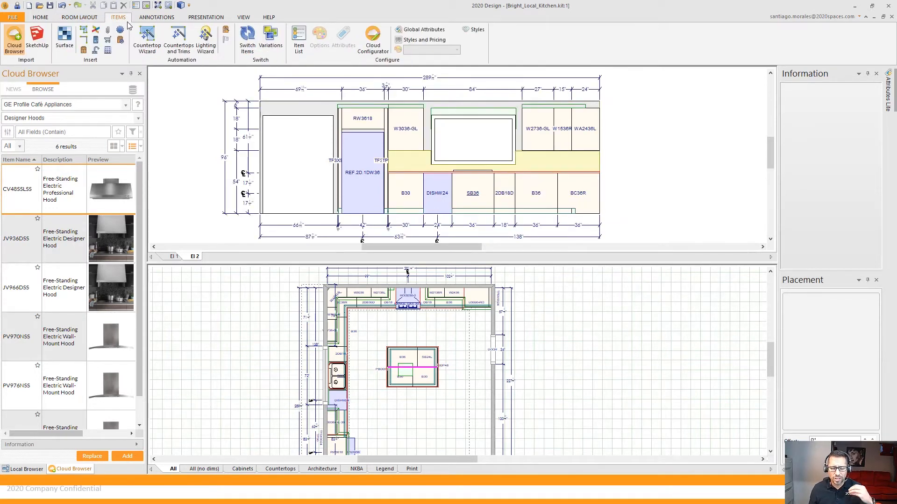
left_click(37, 40)
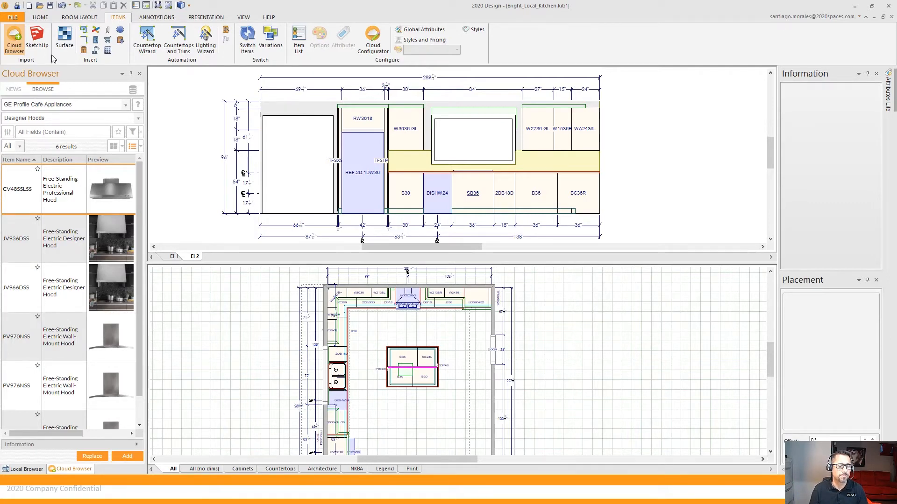
mouse_move(186, 60)
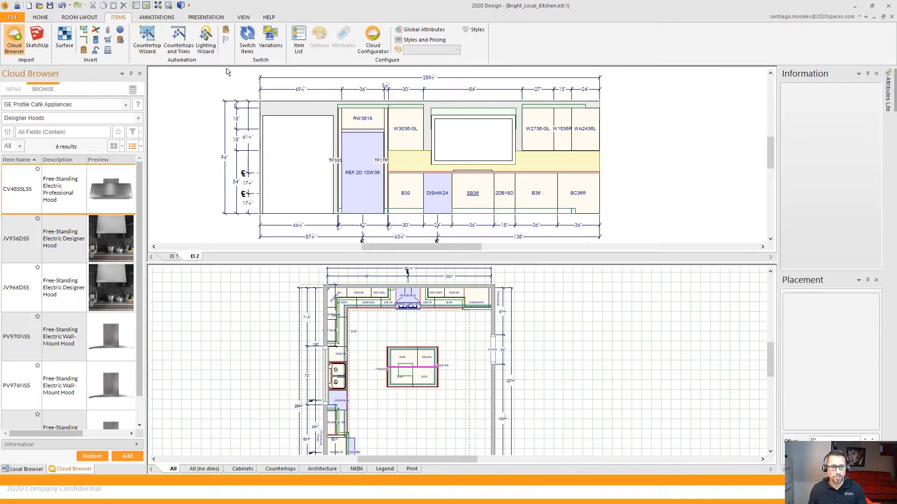
mouse_move(146, 40)
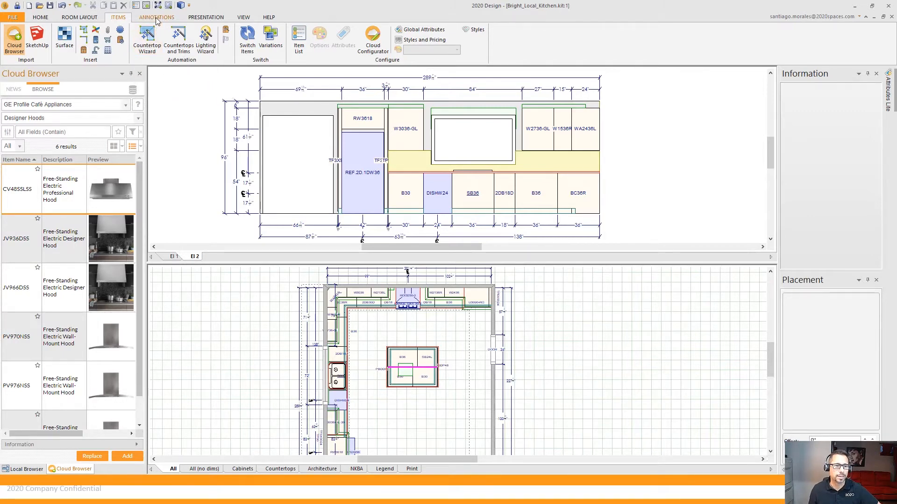
Step: Show the ANNOTATIONS ribbon with dimension and note tools, then move on to the rendering module
left_click(156, 17)
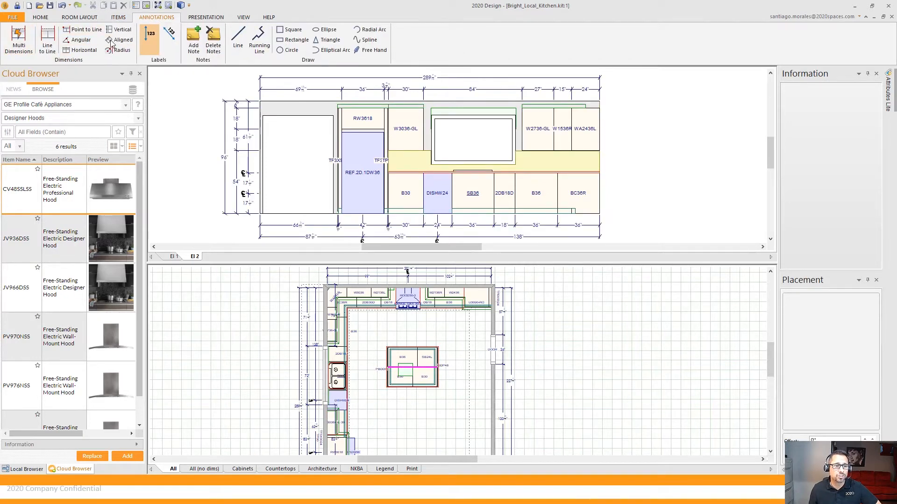
mouse_move(121, 50)
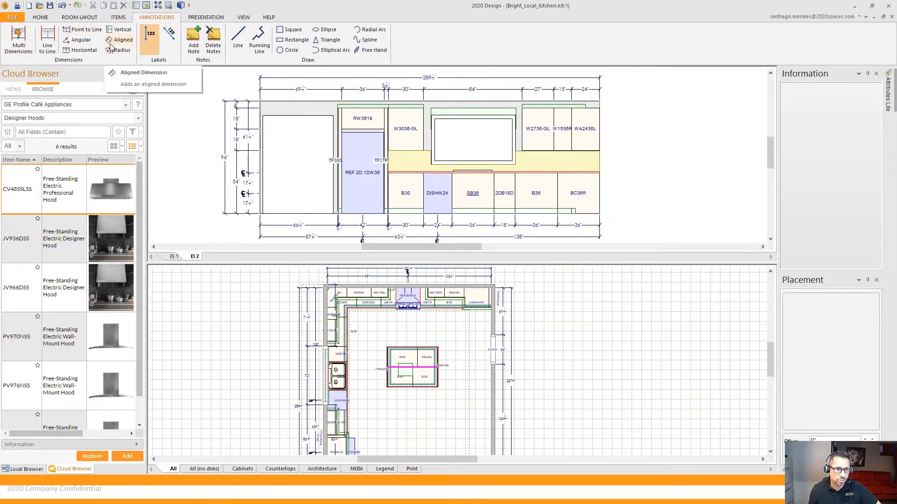
mouse_move(263, 62)
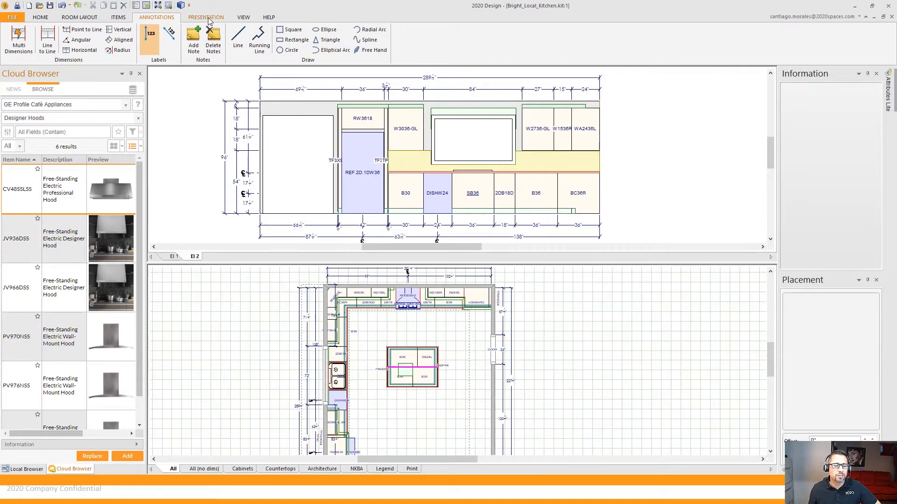
left_click(206, 17)
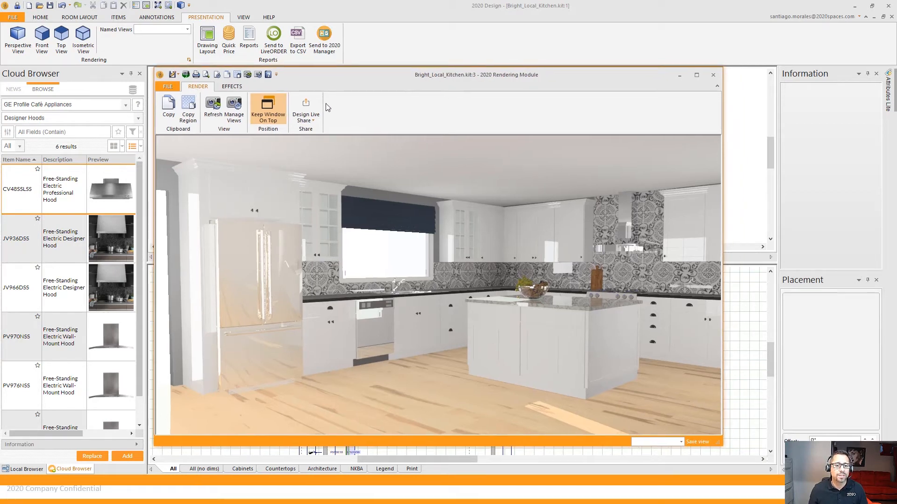
left_click(306, 111)
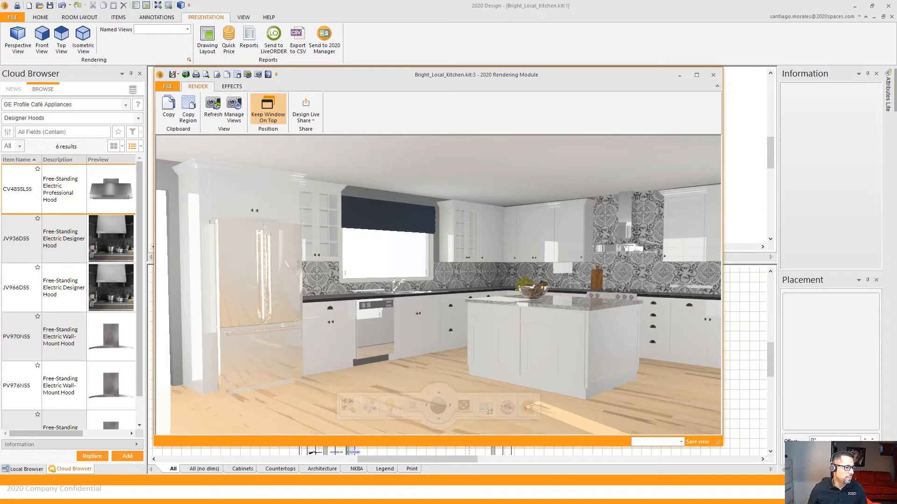
left_click(305, 109)
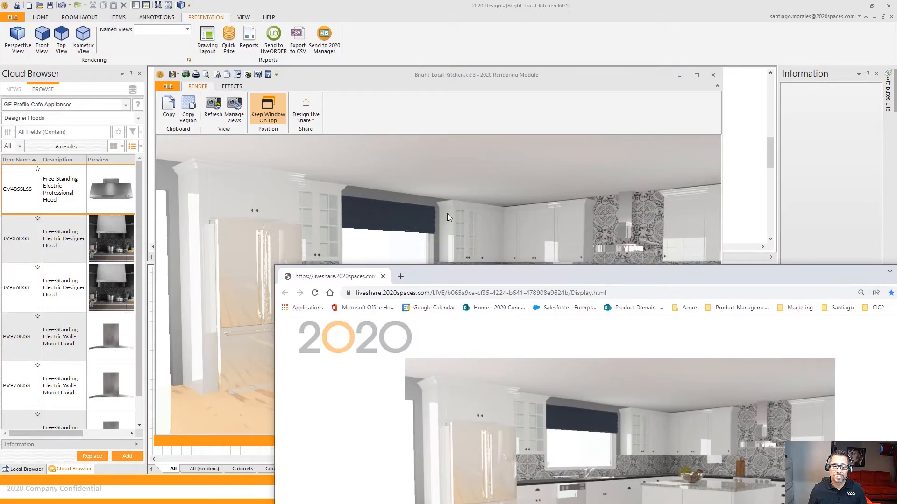
mouse_move(565, 337)
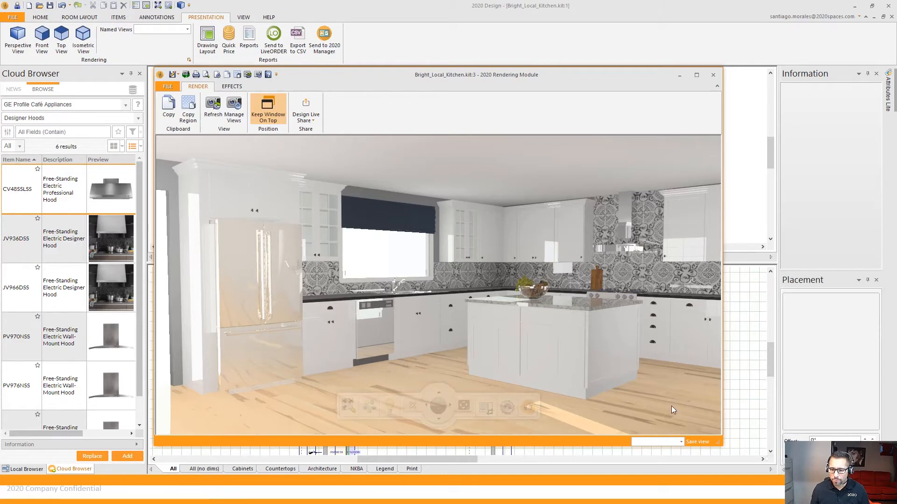
Step: Choose a saved camera view showing the island, cooktop and backsplash close-up
left_click(656, 442)
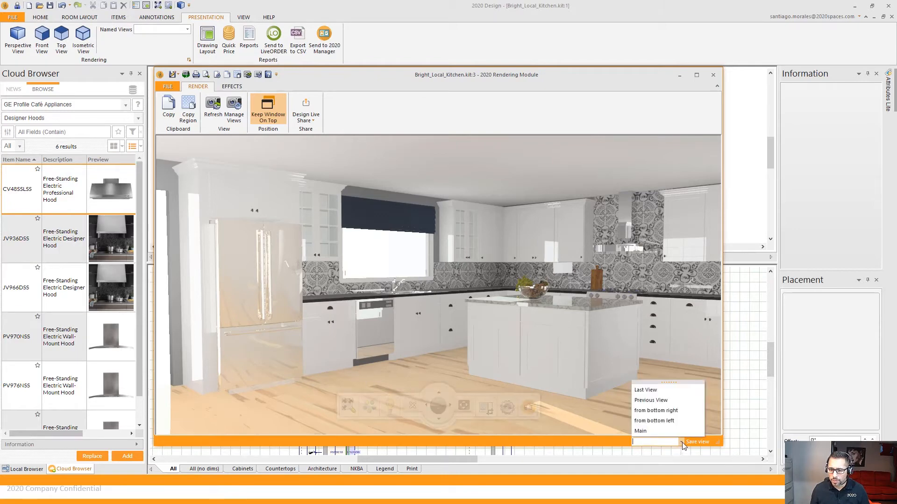
left_click(656, 411)
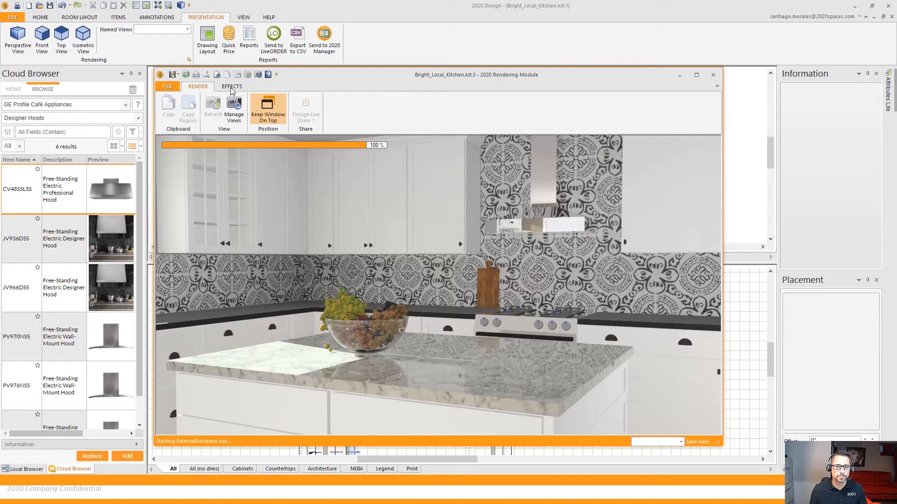
Step: Show the EFFECTS ribbon with filters, brightness, color and blur adjustments
left_click(230, 86)
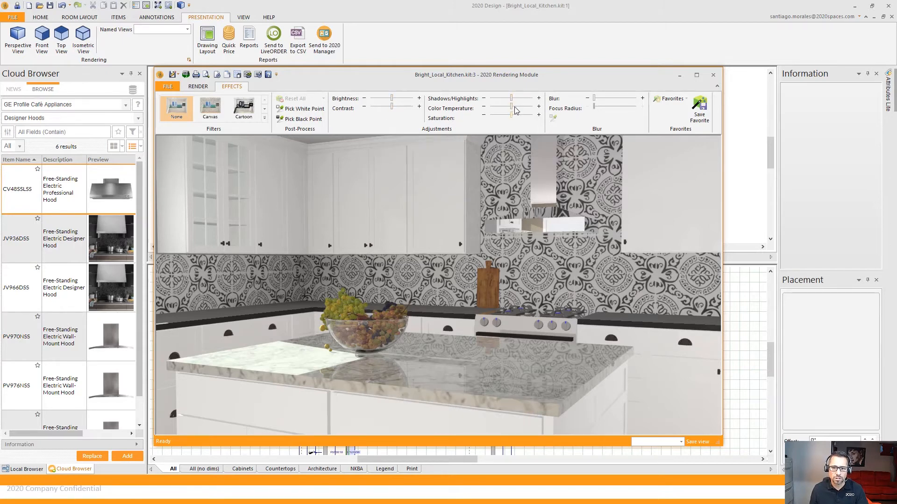
mouse_move(512, 119)
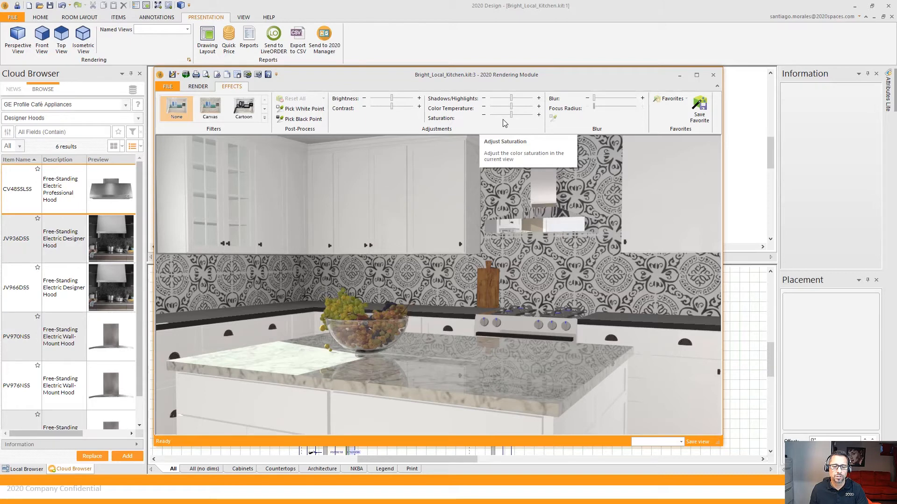
mouse_move(523, 127)
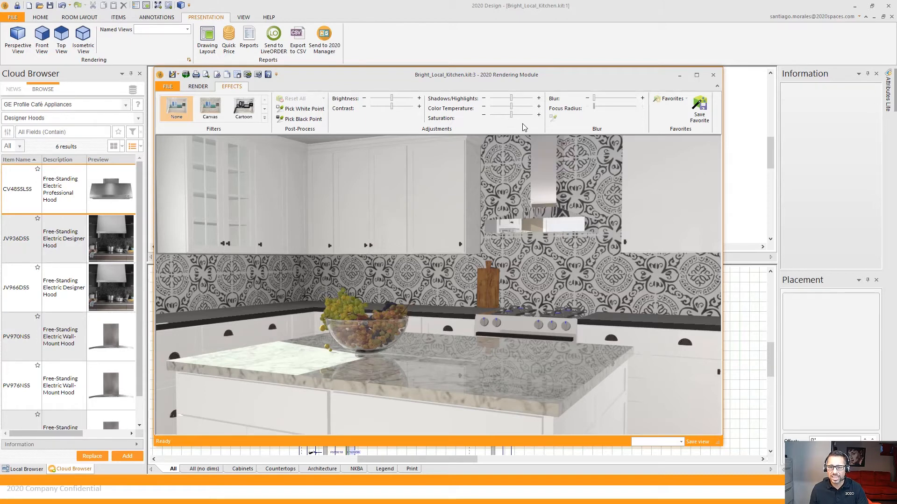
mouse_move(619, 125)
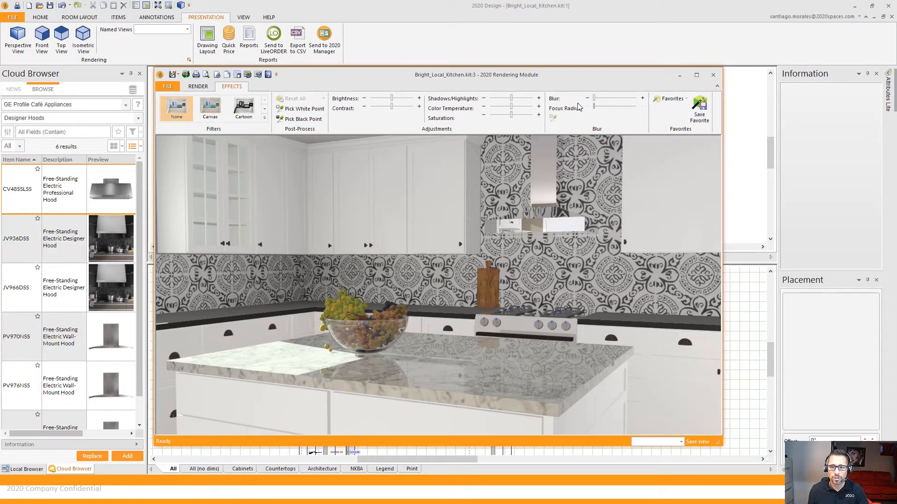
mouse_move(595, 102)
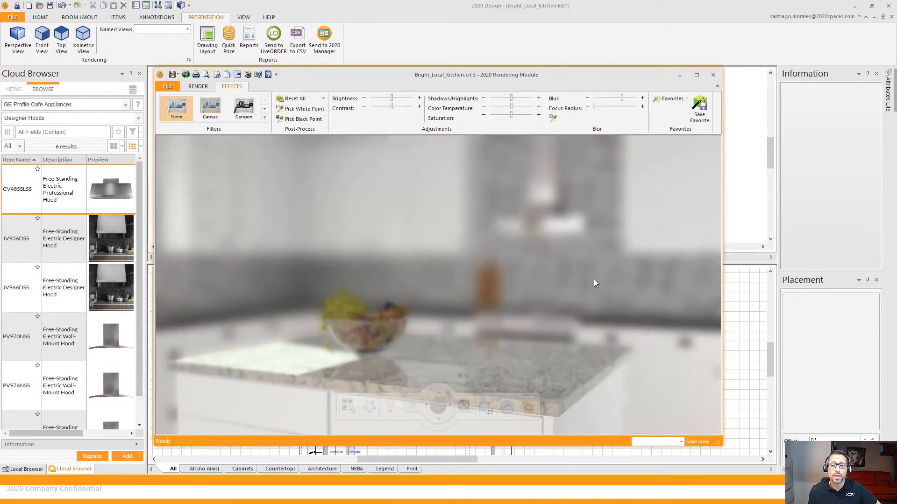
mouse_move(590, 231)
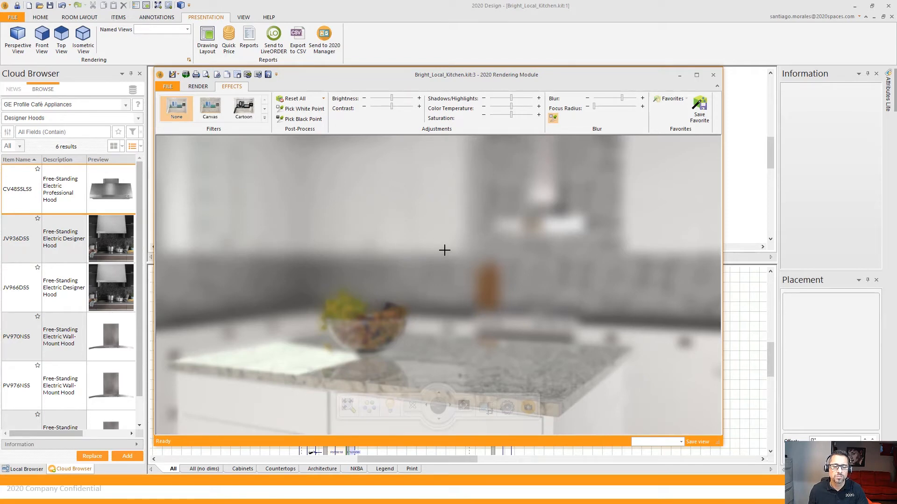
mouse_move(411, 246)
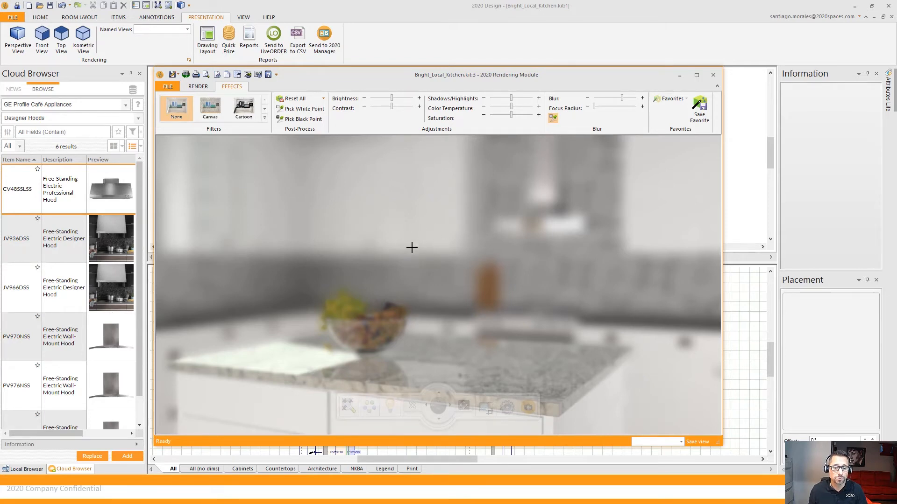
mouse_move(360, 331)
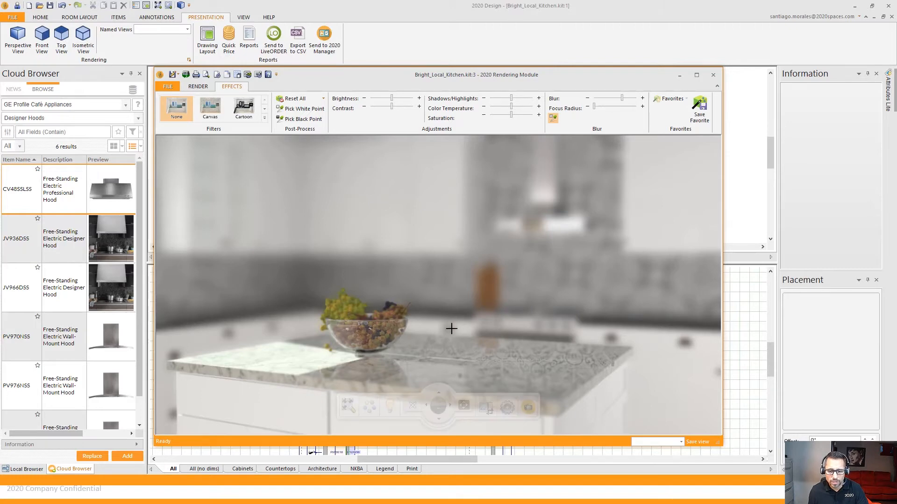
mouse_move(358, 376)
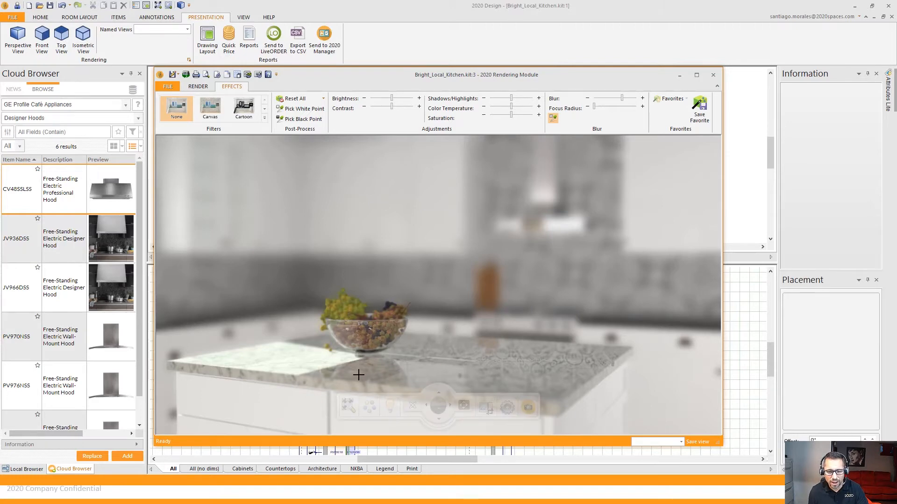
mouse_move(432, 359)
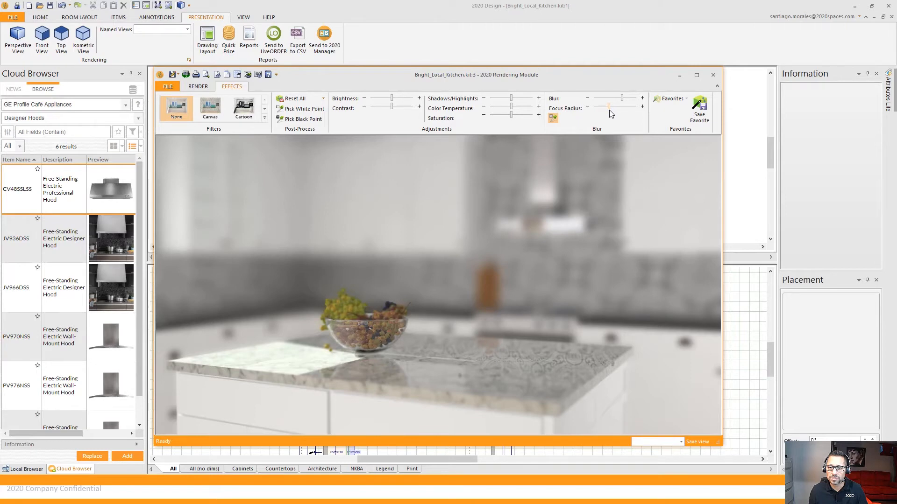
Step: Widen the Focus Radius and reduce the Blur so the backsplash stays mostly sharp
left_click_drag(608, 106, 618, 106)
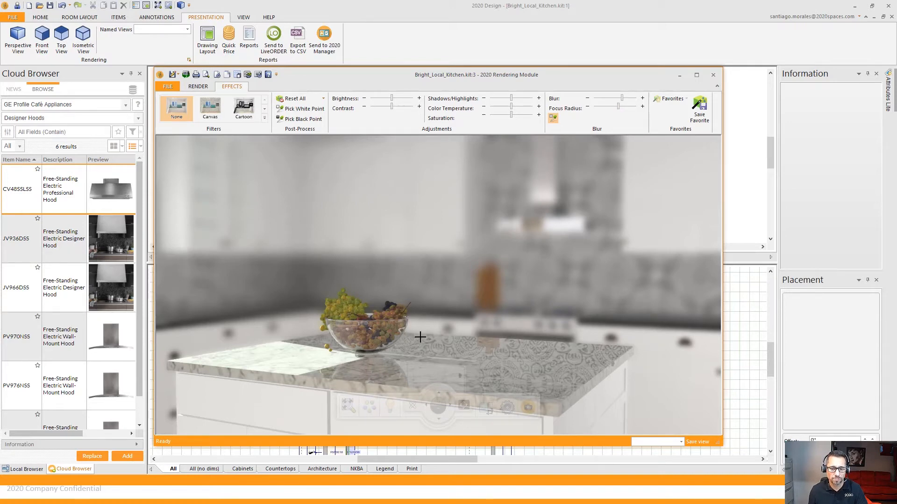
mouse_move(484, 217)
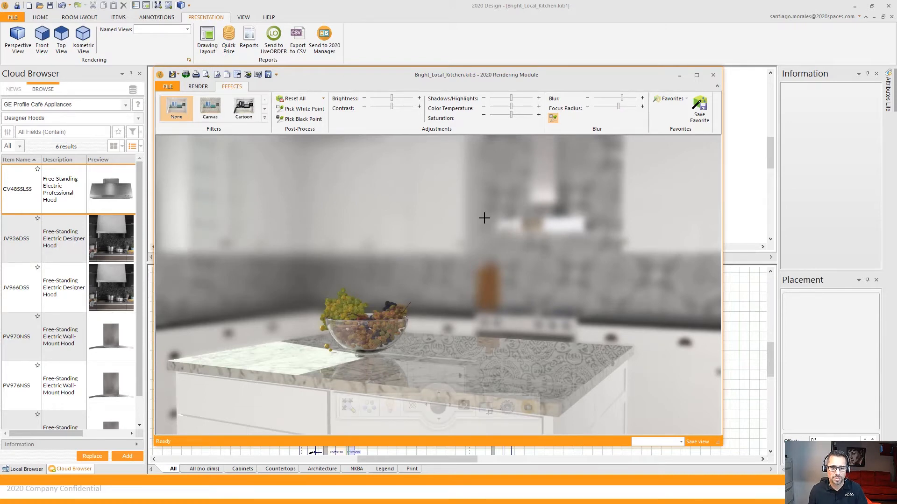
mouse_move(569, 281)
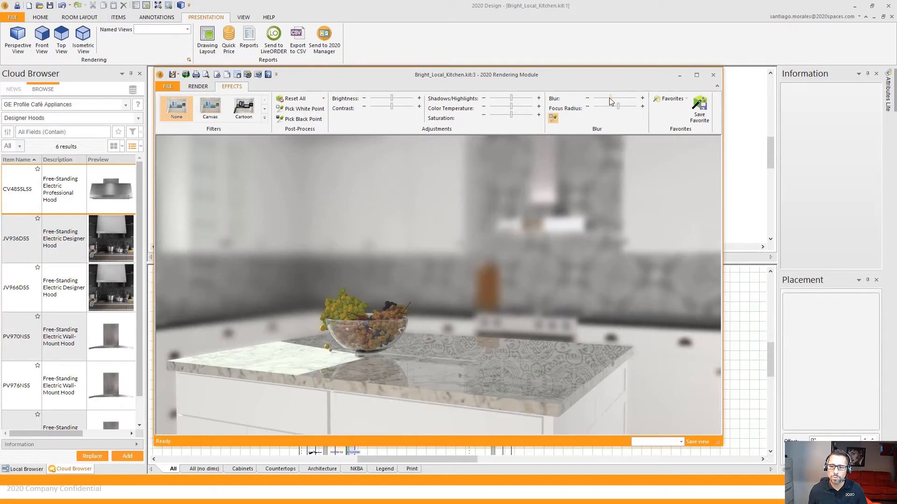
left_click_drag(611, 103, 601, 103)
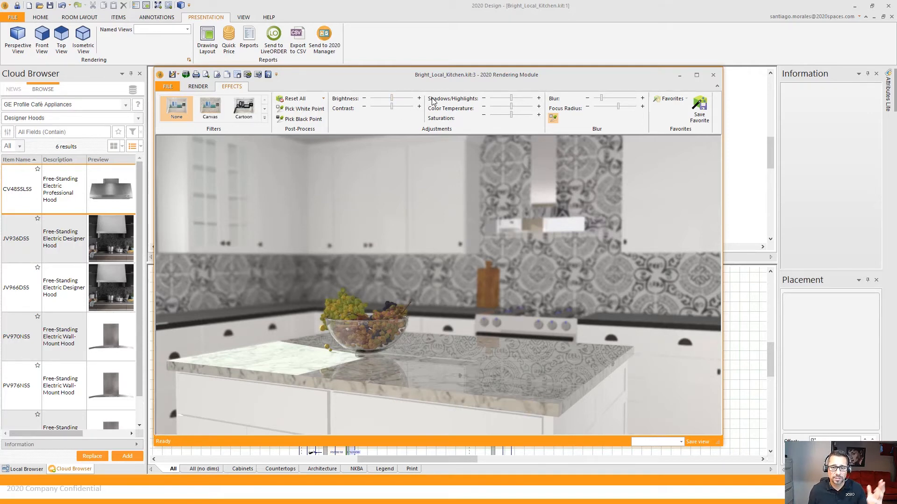
mouse_move(511, 110)
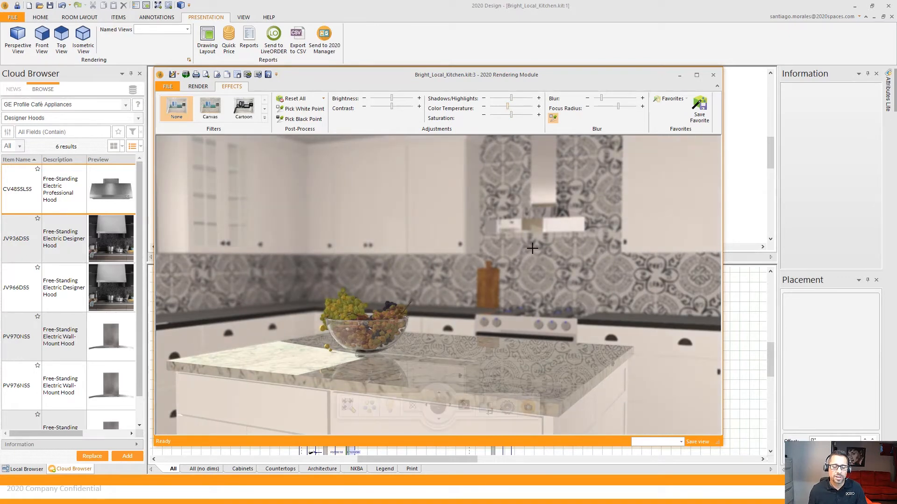
mouse_move(544, 275)
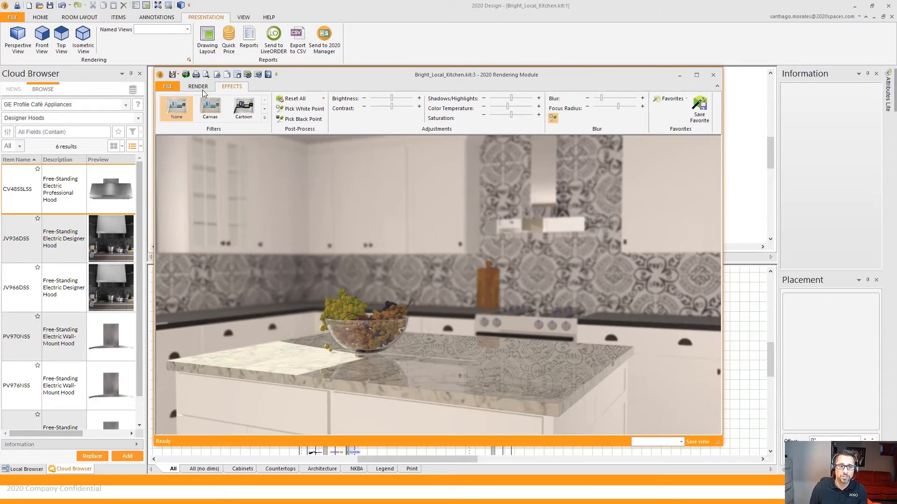
Step: Show the Render ribbon's sharing options for Design Live Share
left_click(198, 86)
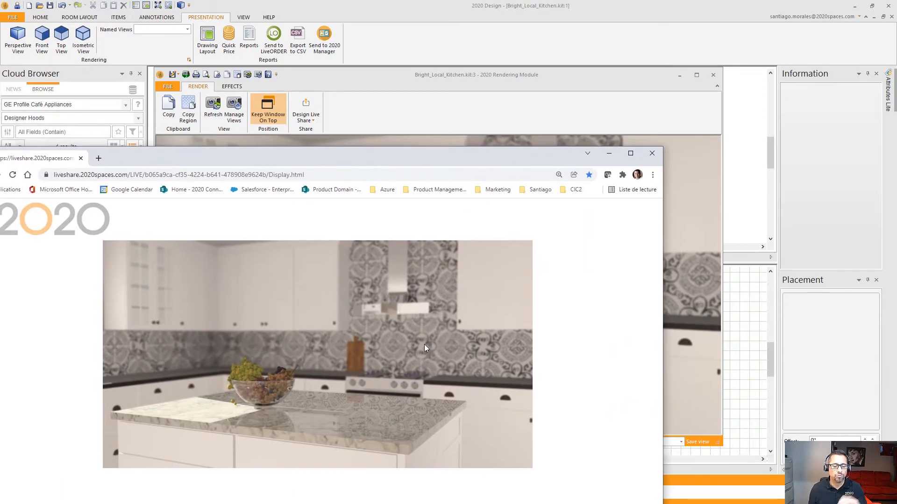
mouse_move(286, 323)
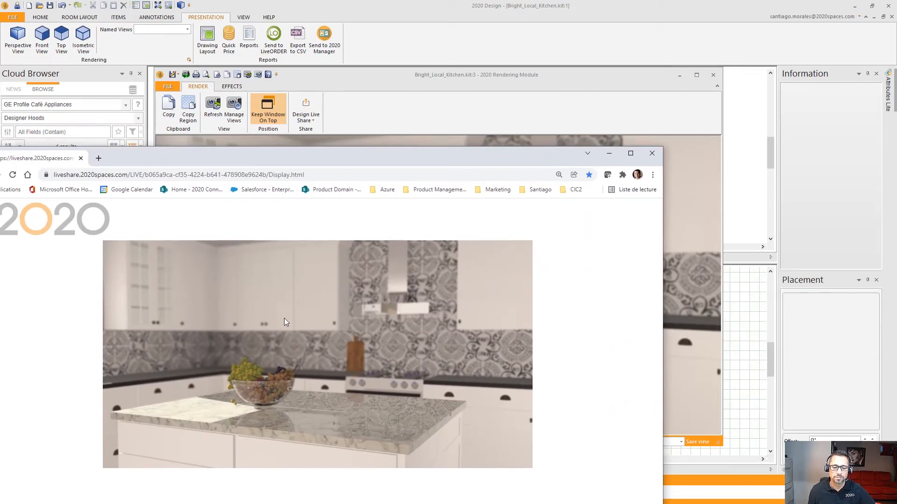
mouse_move(351, 366)
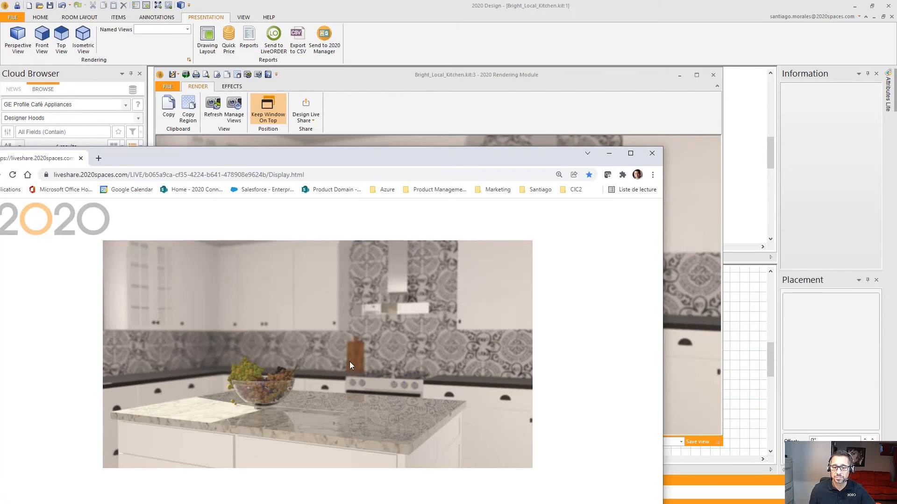
mouse_move(356, 371)
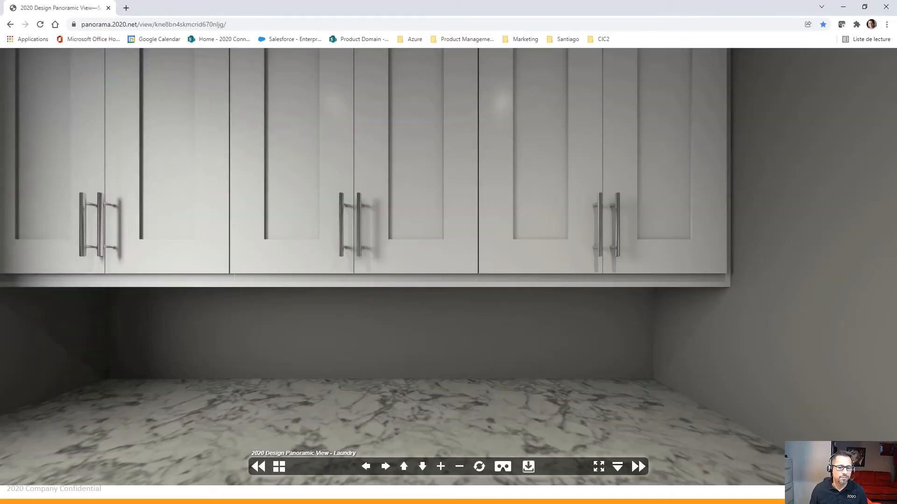
Step: Show the panorama scene thumbnails and switch to the Kitchen West panorama
left_click(279, 467)
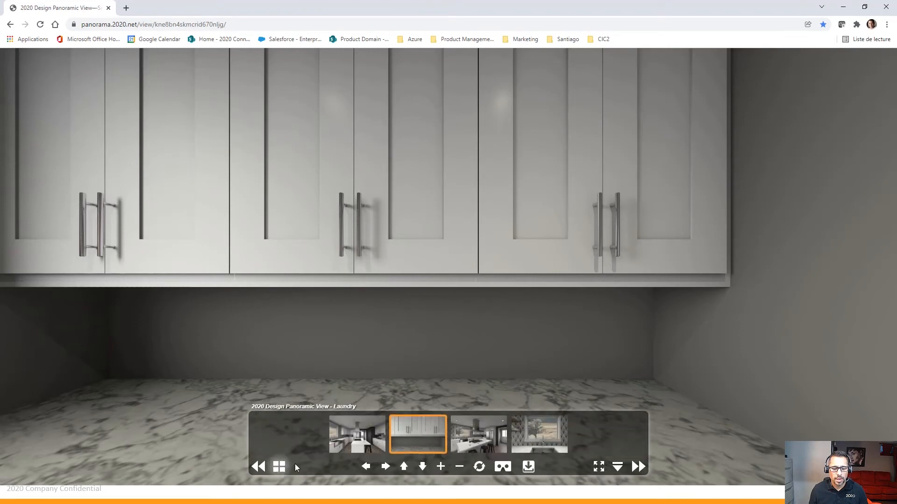
left_click(357, 435)
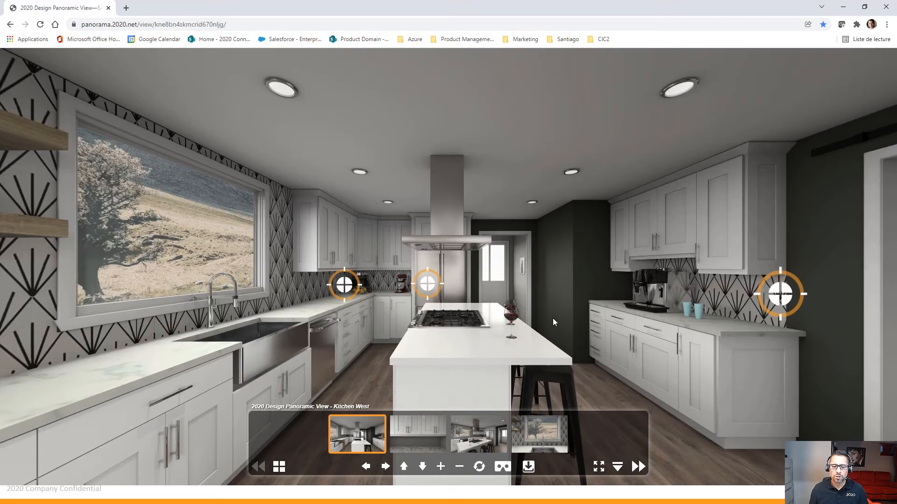
mouse_move(565, 312)
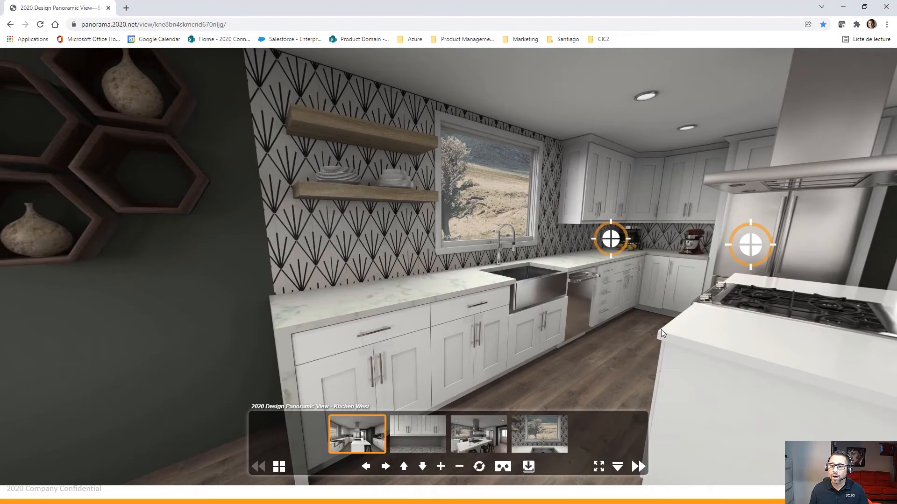
Step: Rotate toward the island and jump to the Kitchen North panorama by the refrigerator
left_click_drag(660, 334, 550, 269)
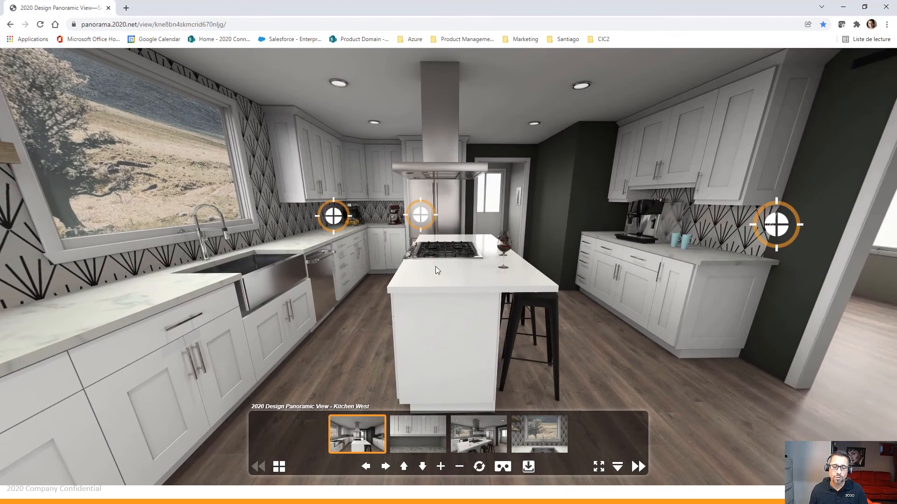
mouse_move(333, 215)
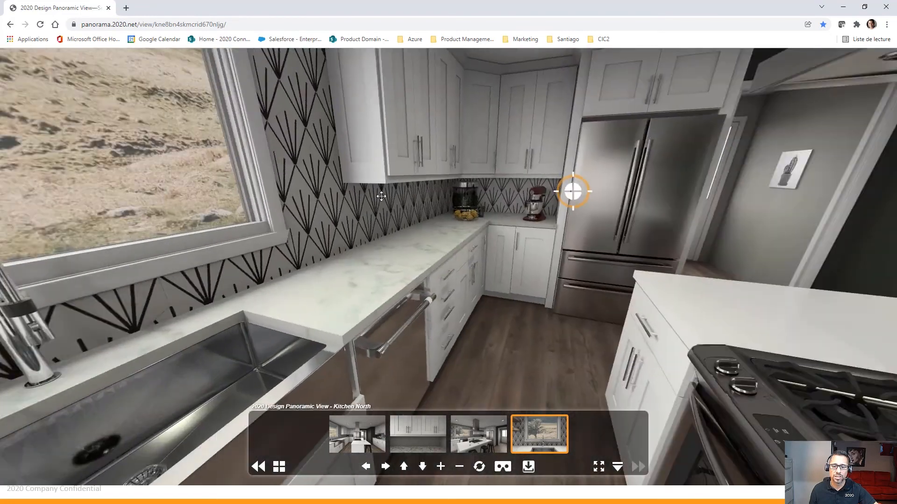
left_click(571, 192)
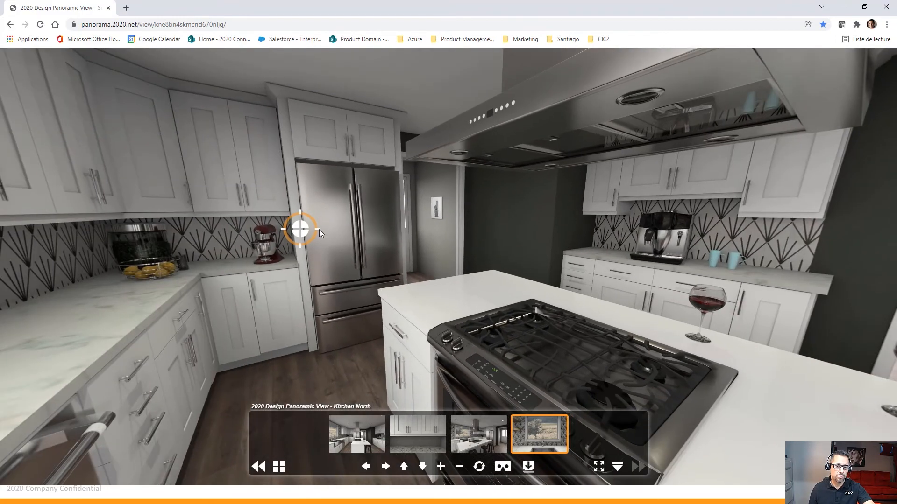
mouse_move(301, 232)
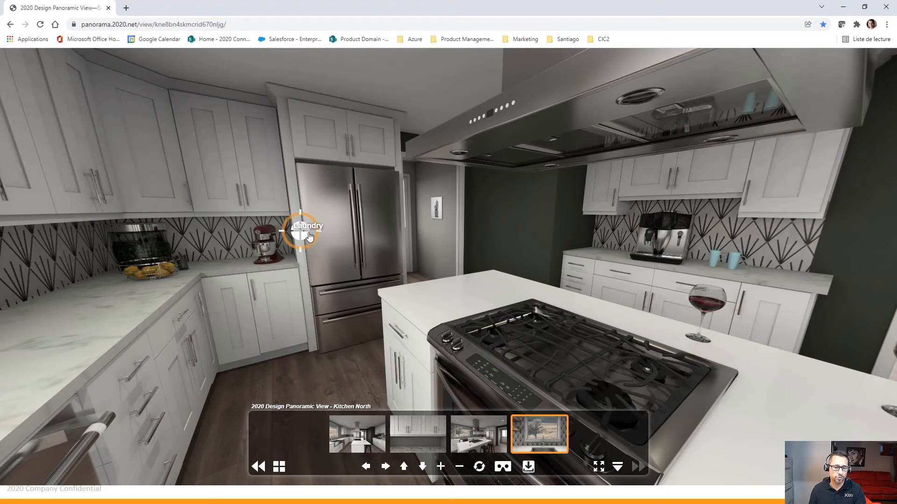
Step: Enter the Laundry panorama, look up at its ceiling, then return to the presentation slides
left_click(302, 228)
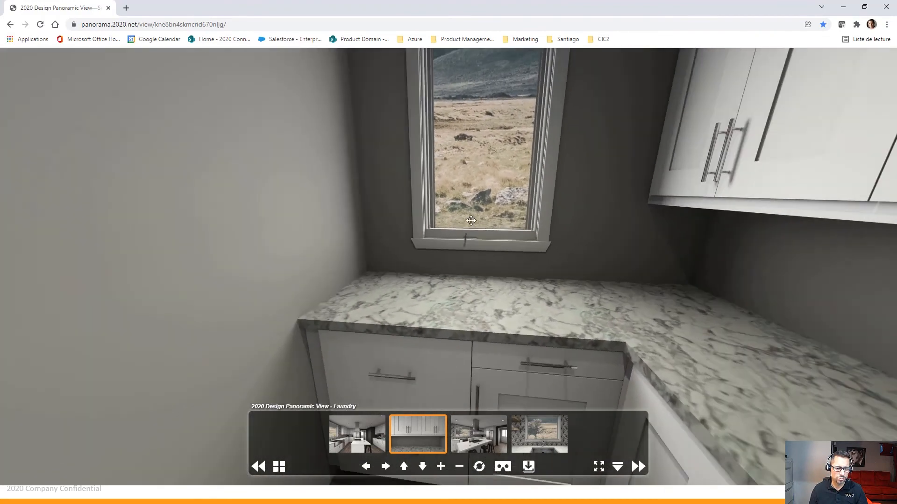
left_click_drag(472, 220, 448, 132)
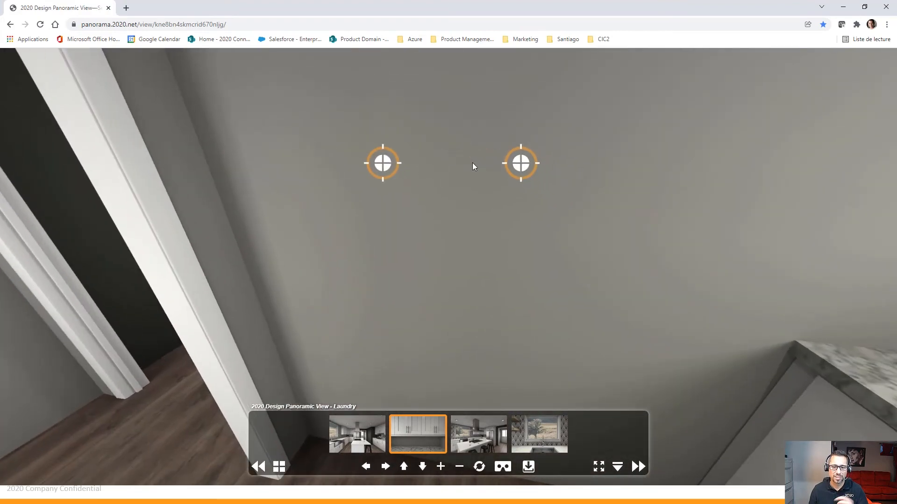
left_click(356, 433)
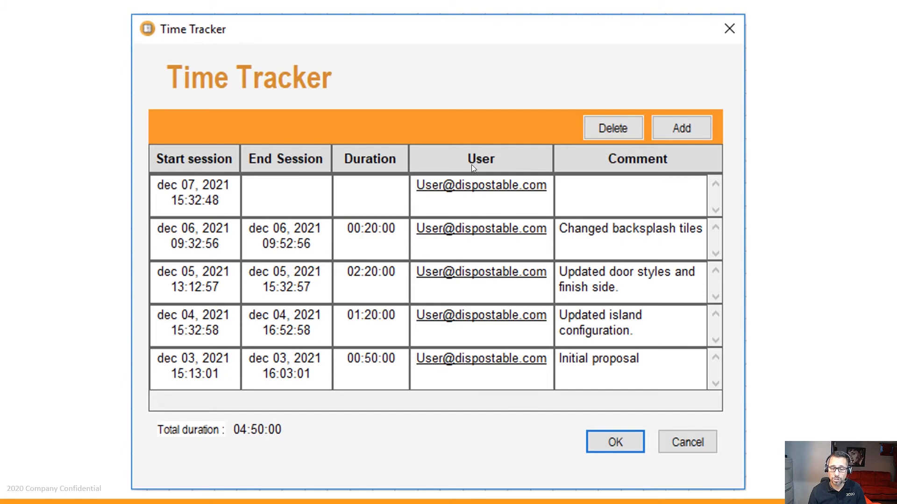
mouse_move(859, 250)
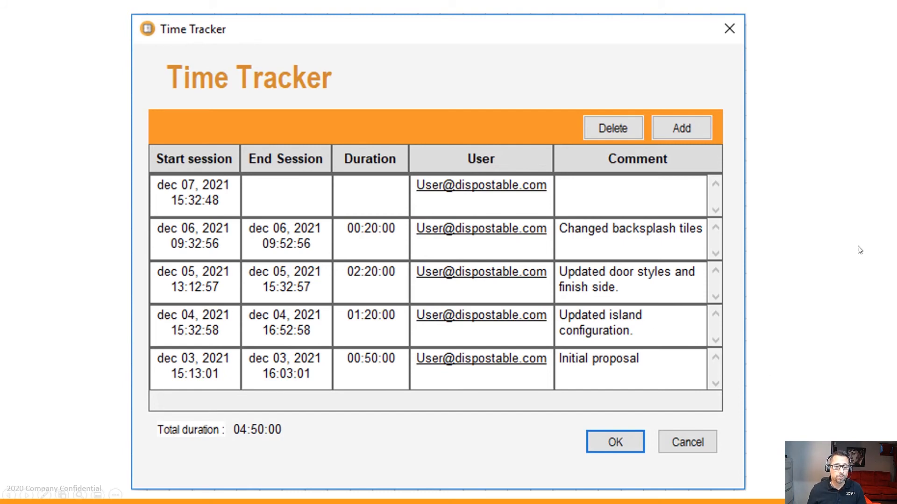
mouse_move(269, 230)
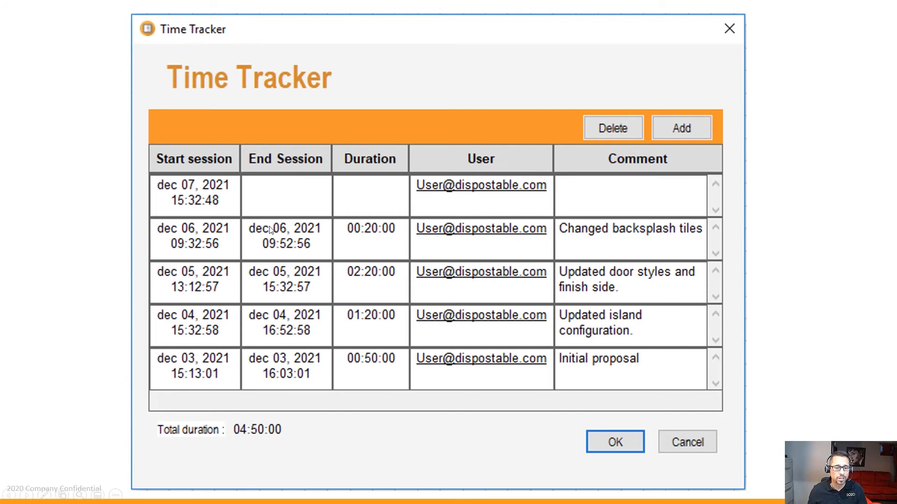
mouse_move(372, 302)
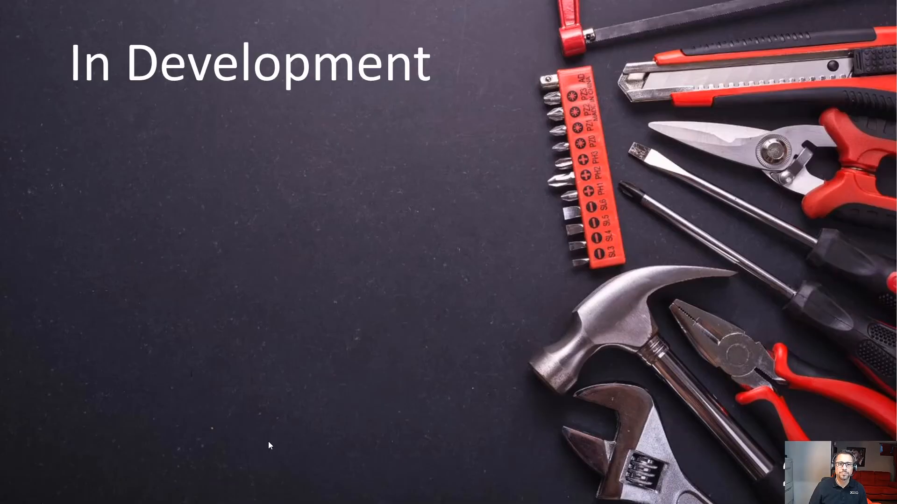
Step: Advance the slideshow to the 'Locking of Items' slide with the padlocked floor plan
key("Right")
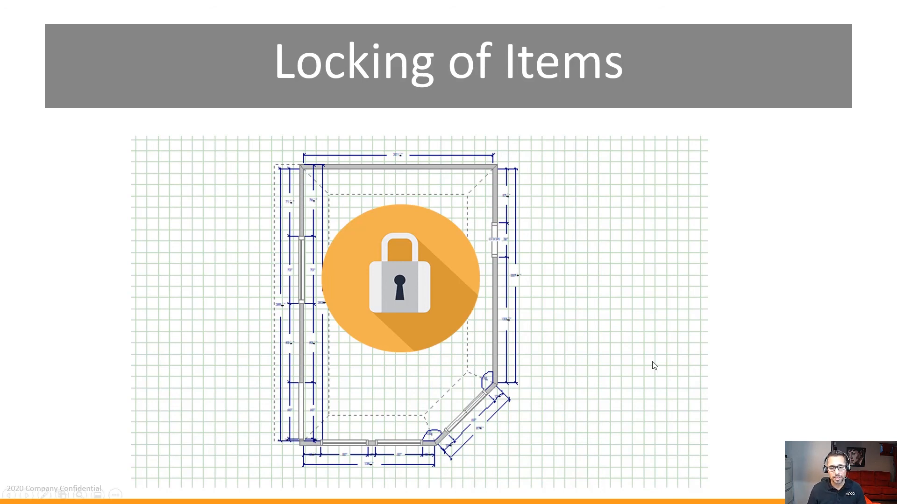